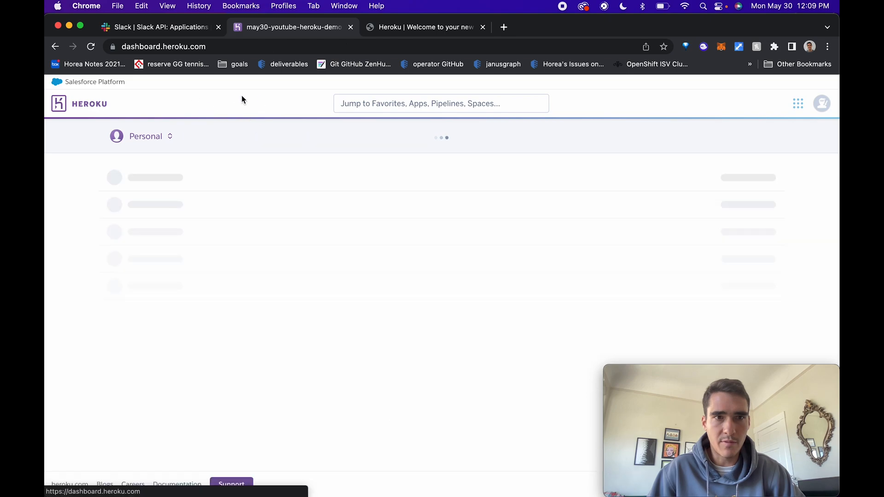
Create a new Heroku app named heroku-demo-may30.
{"action": "left_click", "coordinate": [751, 135]}
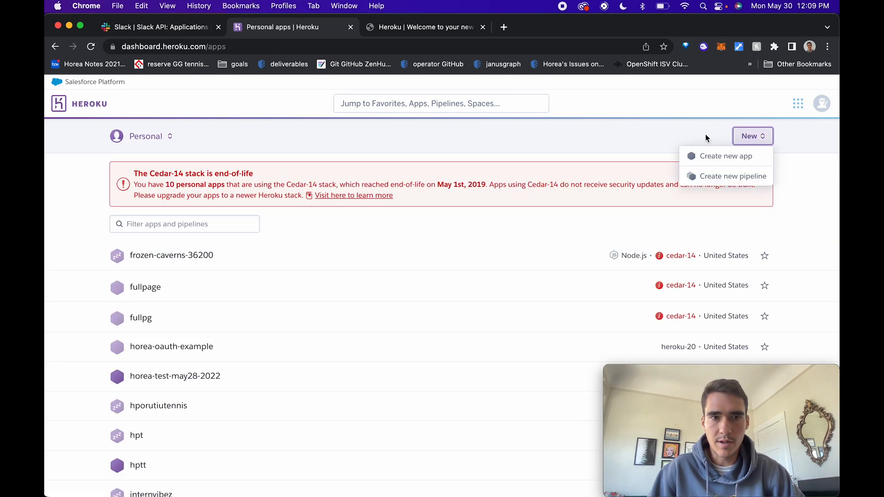
{"action": "left_click", "coordinate": [725, 156]}
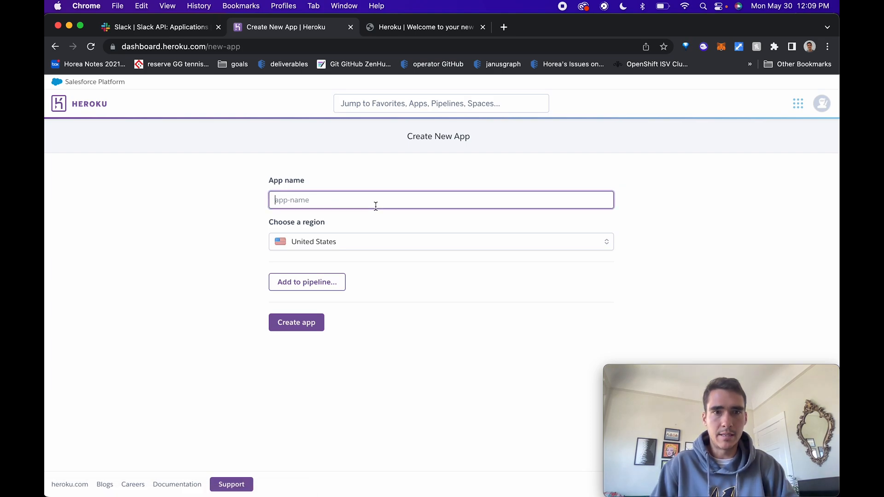
{"action": "type", "text": "heroku-"}
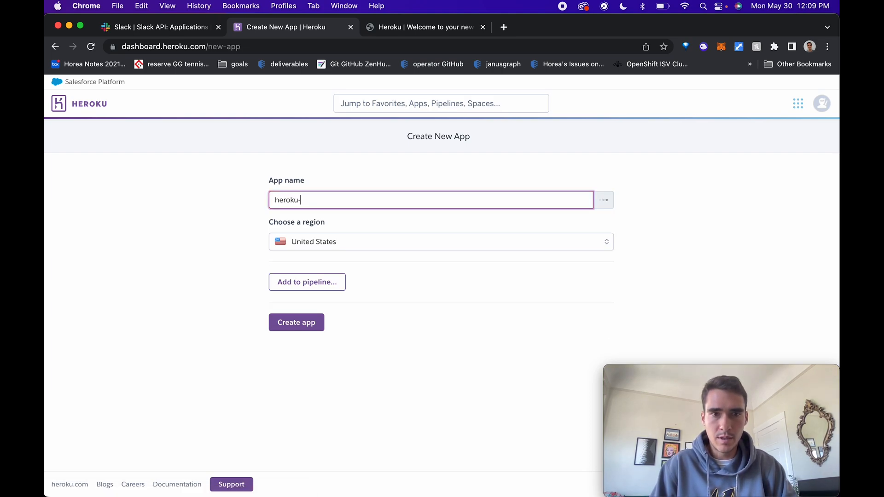
{"action": "type", "text": "demo-may30"}
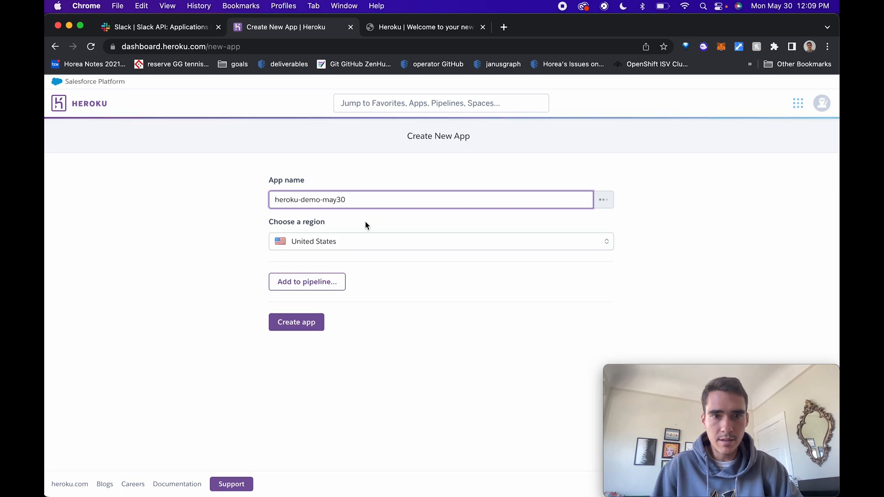
{"action": "left_click", "coordinate": [295, 322]}
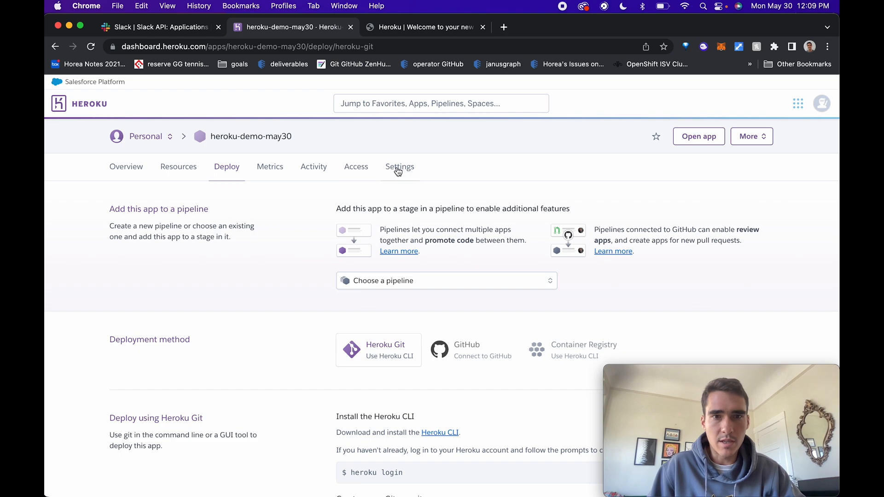
Reveal the new app's config vars under Settings, still empty.
{"action": "left_click", "coordinate": [399, 166]}
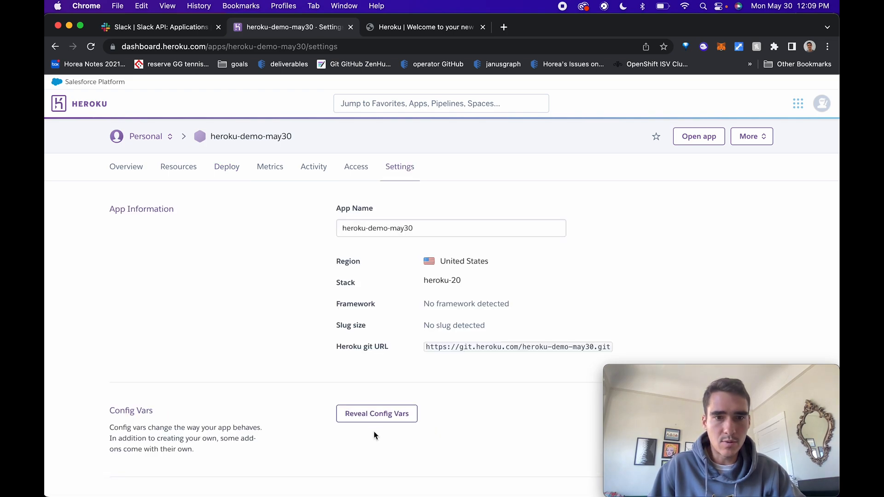
{"action": "left_click", "coordinate": [376, 414]}
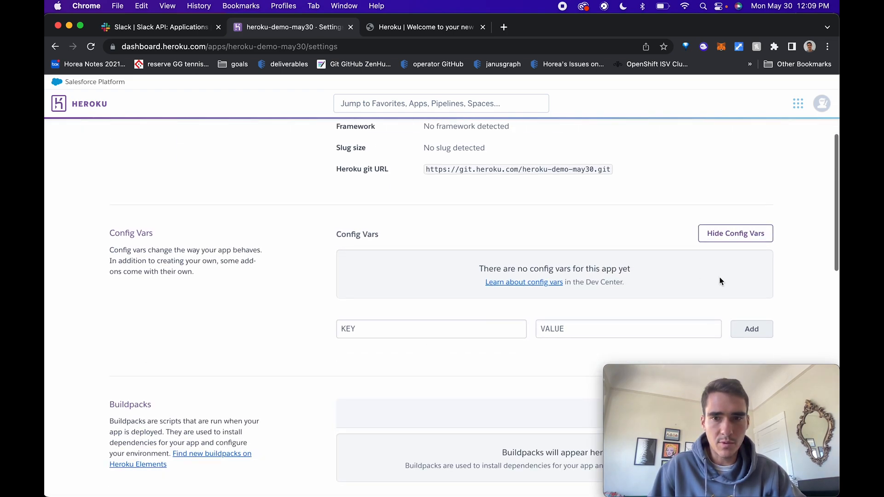
{"action": "left_click", "coordinate": [431, 328]}
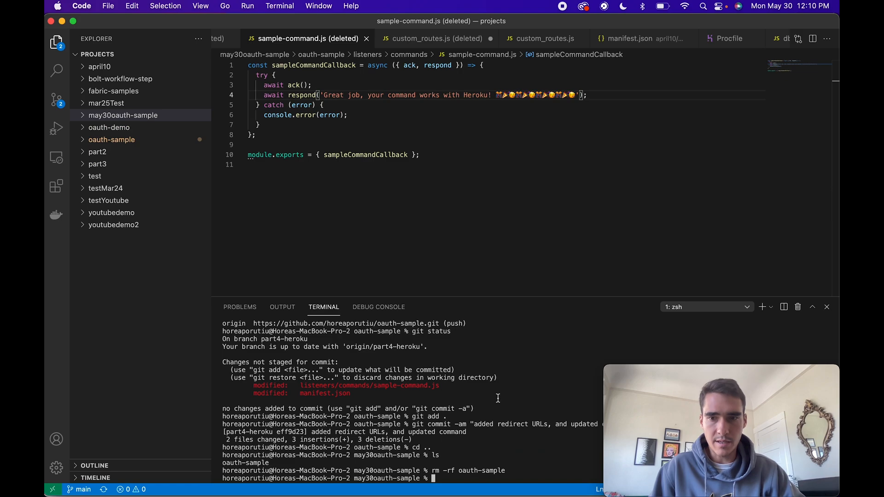
Replace oauth-sample with a fresh part4-heroku branch clone and cd into it.
{"action": "type", "text": "git status"}
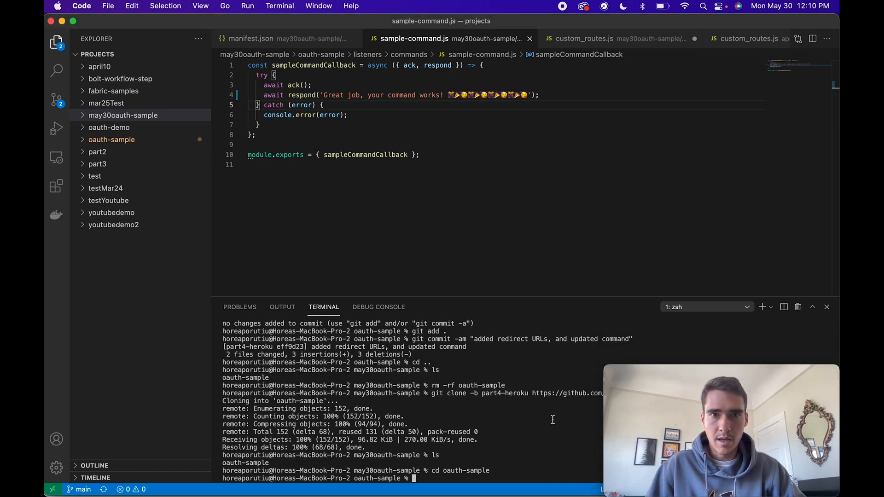
{"action": "left_click", "coordinate": [123, 115]}
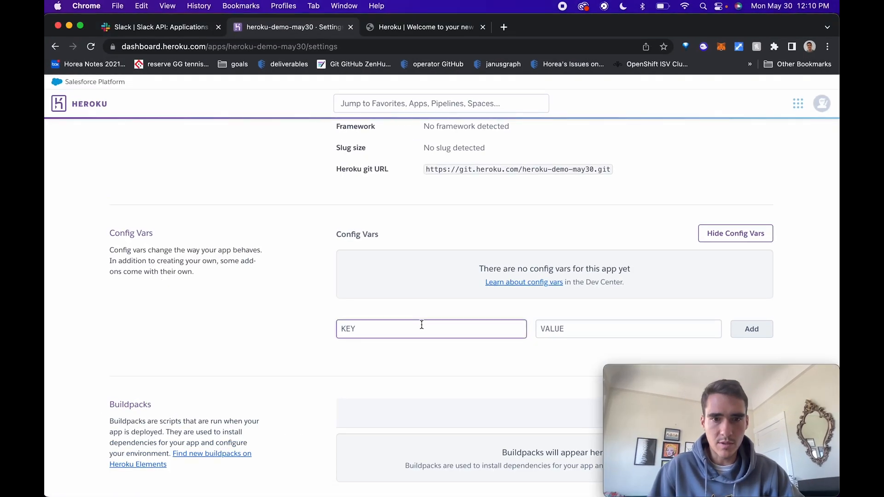
Add the SLACK_CLIENT_ID config var using the Client ID from Slack's Basic Information.
{"action": "type", "text": "SLACK_CLIENT_ID"}
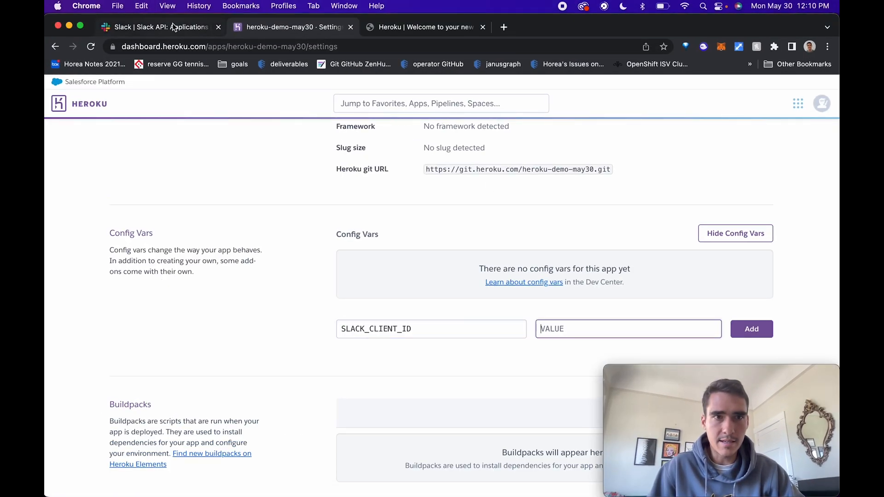
{"action": "left_click", "coordinate": [158, 27]}
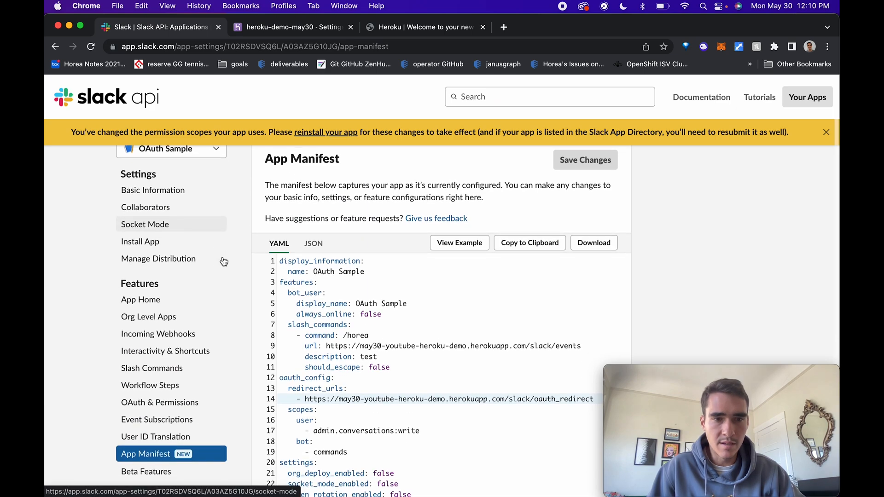
{"action": "left_click", "coordinate": [502, 28]}
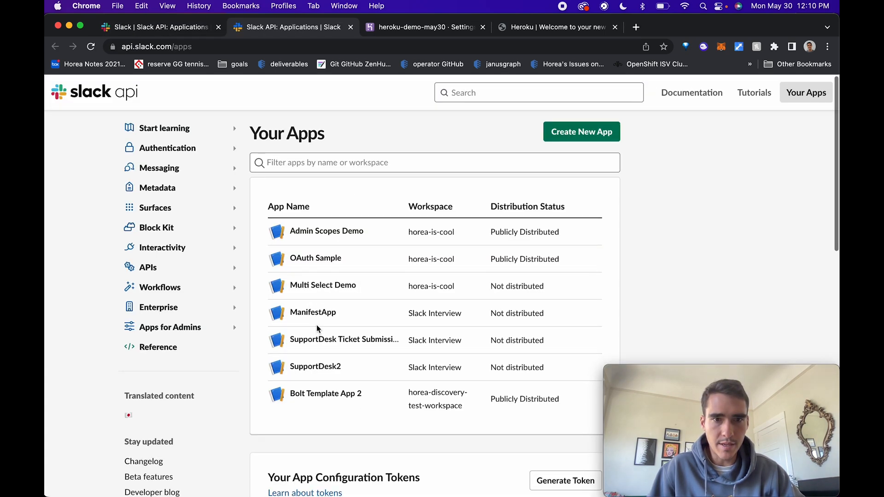
{"action": "left_click", "coordinate": [315, 259]}
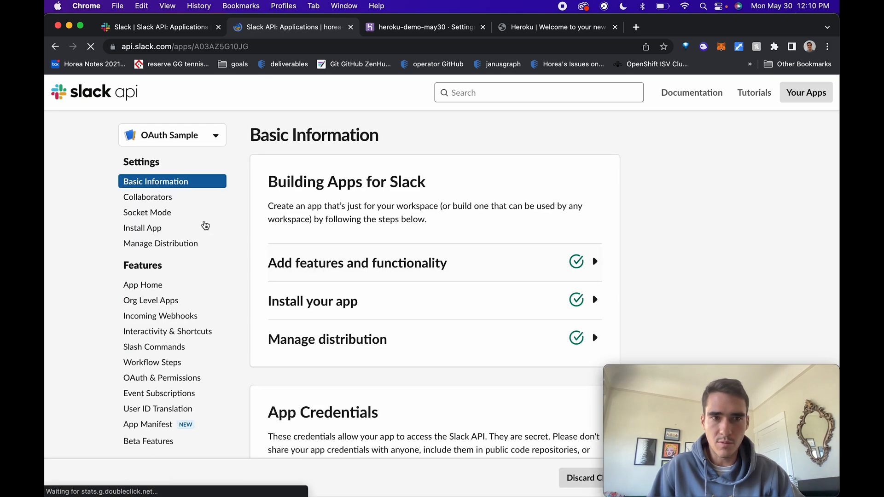
{"action": "scroll", "scroll_direction": "down", "scroll_amount": 3}
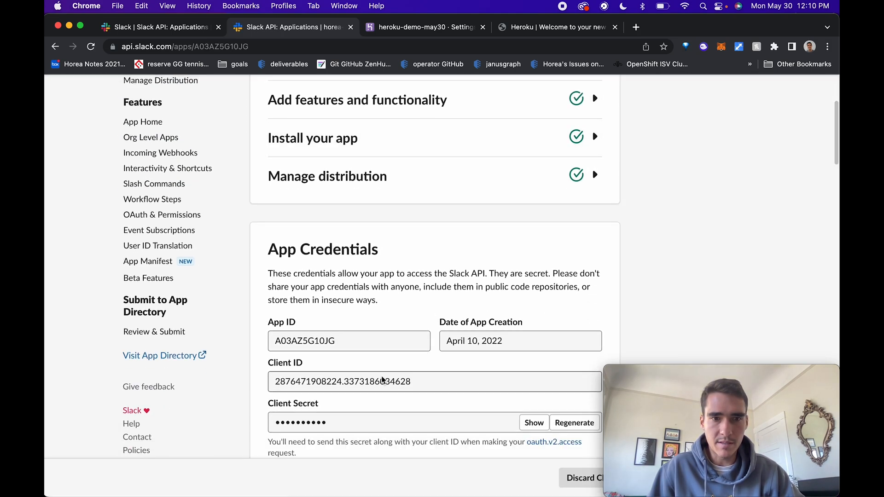
{"action": "triple_click", "coordinate": [341, 381]}
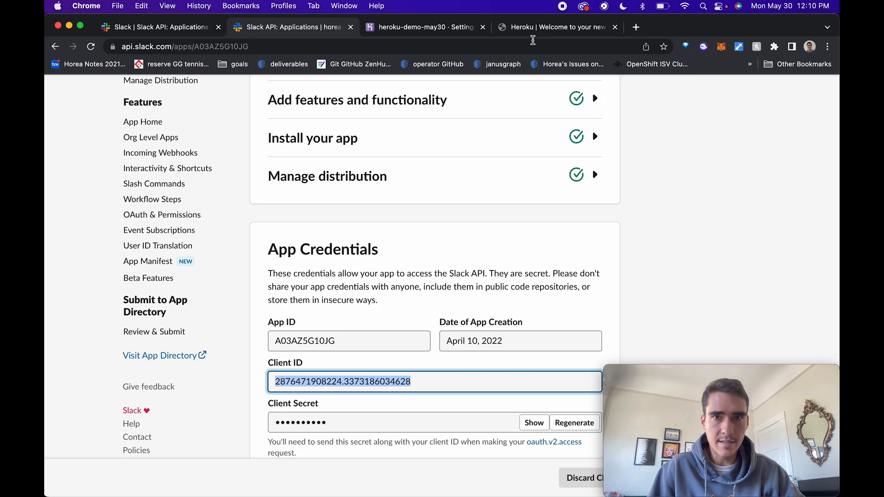
{"action": "left_click", "coordinate": [422, 27]}
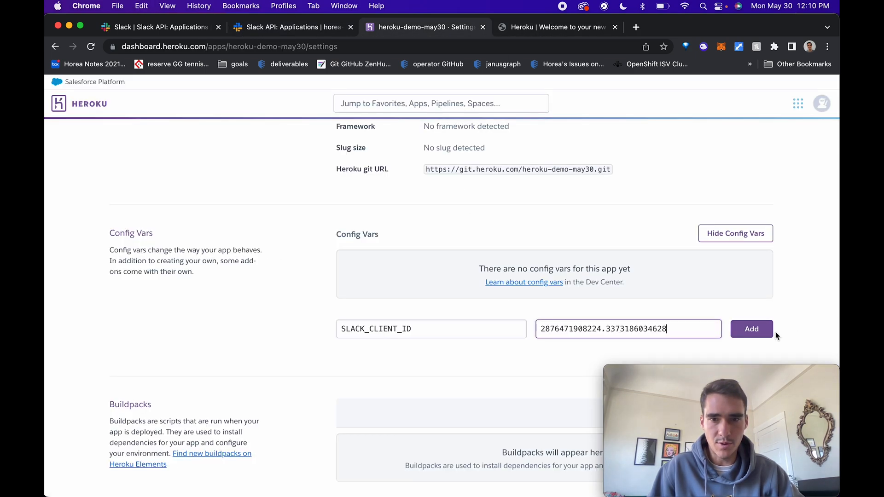
{"action": "left_click", "coordinate": [751, 328]}
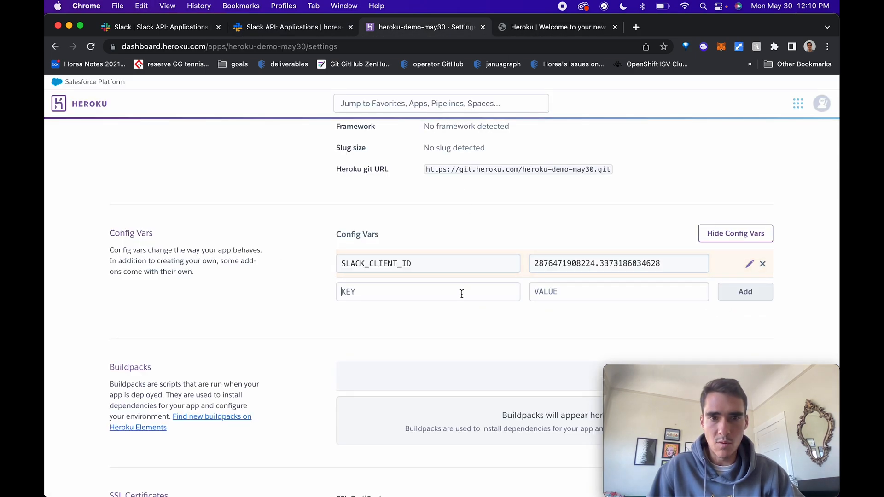
Copy the Slack Client Secret for the next config var.
{"action": "left_click", "coordinate": [427, 292]}
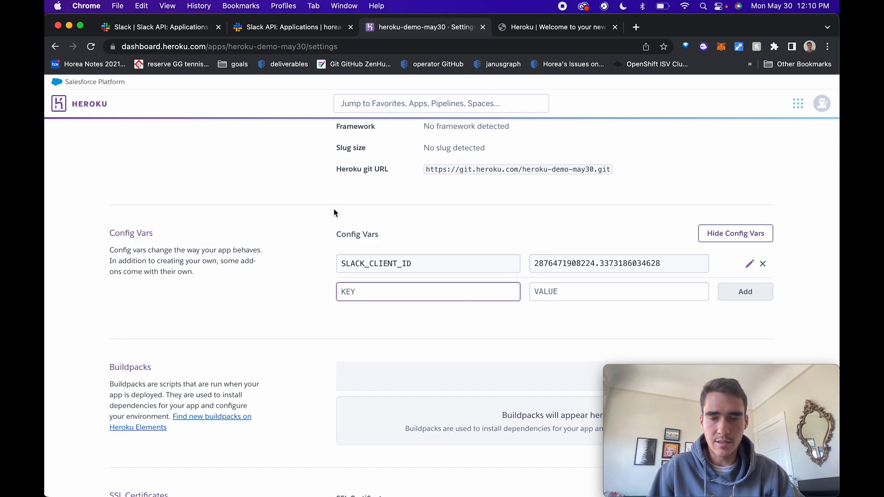
{"action": "left_click", "coordinate": [290, 27]}
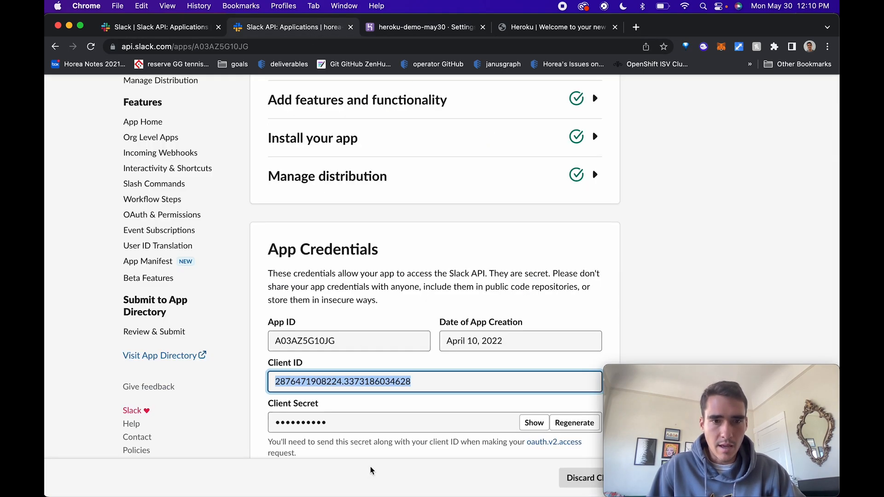
{"action": "left_click", "coordinate": [533, 422]}
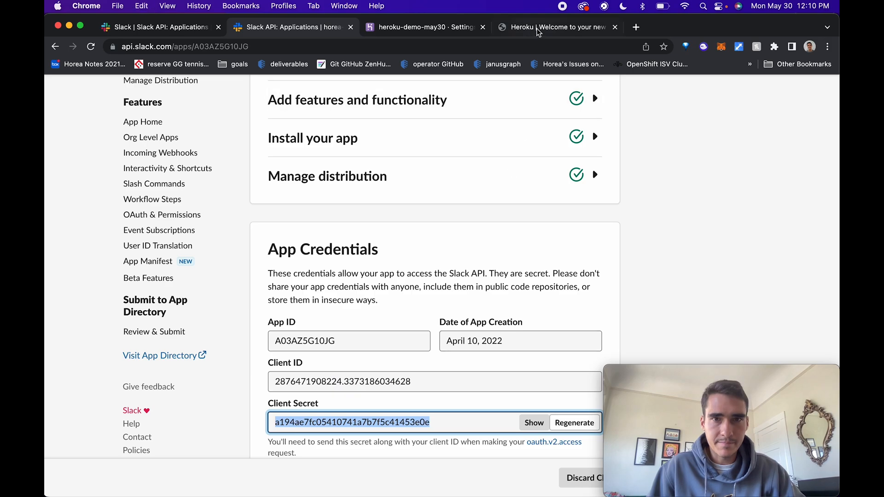
{"action": "left_click", "coordinate": [420, 27]}
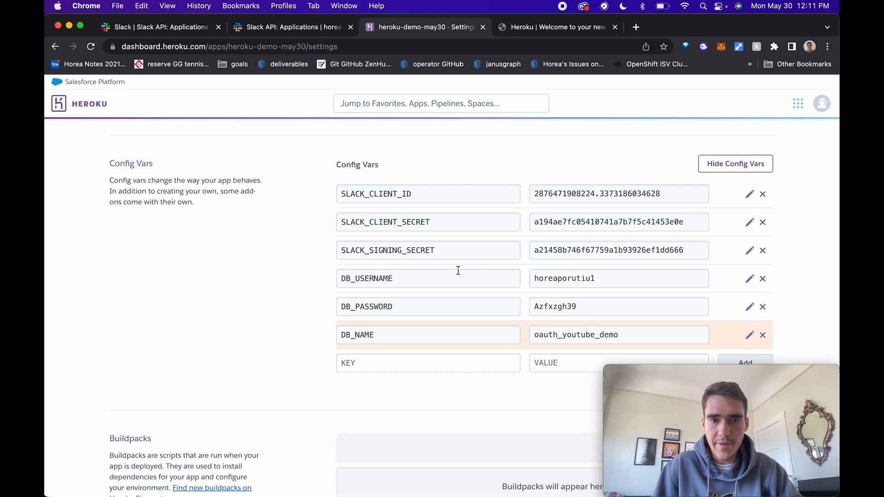
{"action": "mouse_move", "coordinate": [259, 309]}
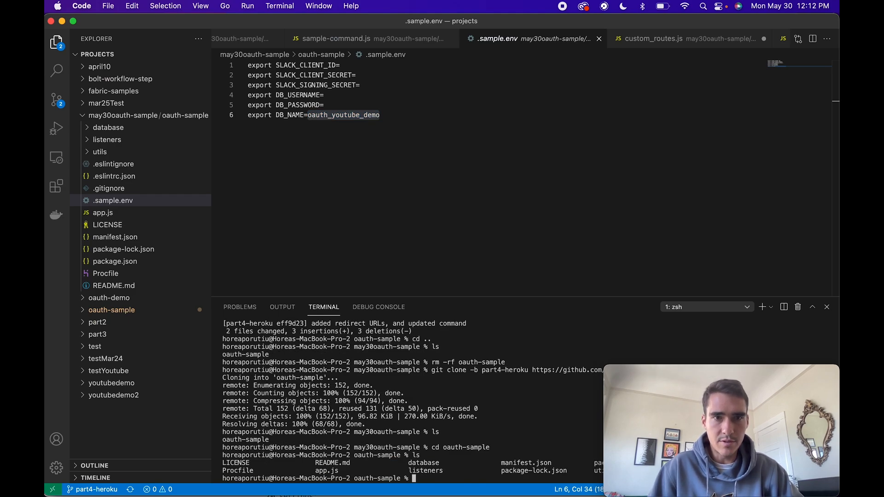
{"action": "mouse_move", "coordinate": [135, 227]}
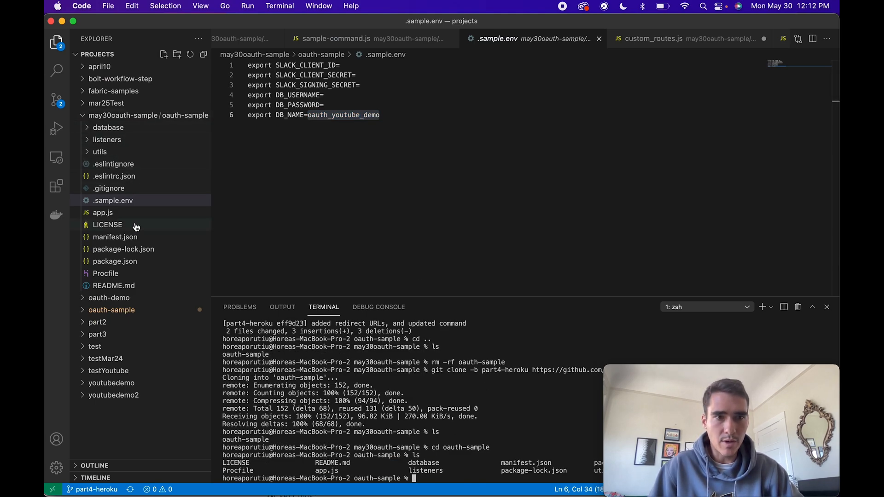
Point manifest.json URLs at heroku-demo-may30.herokuapp.com and confirm Procfile runs web: node app.js.
{"action": "left_click", "coordinate": [115, 236]}
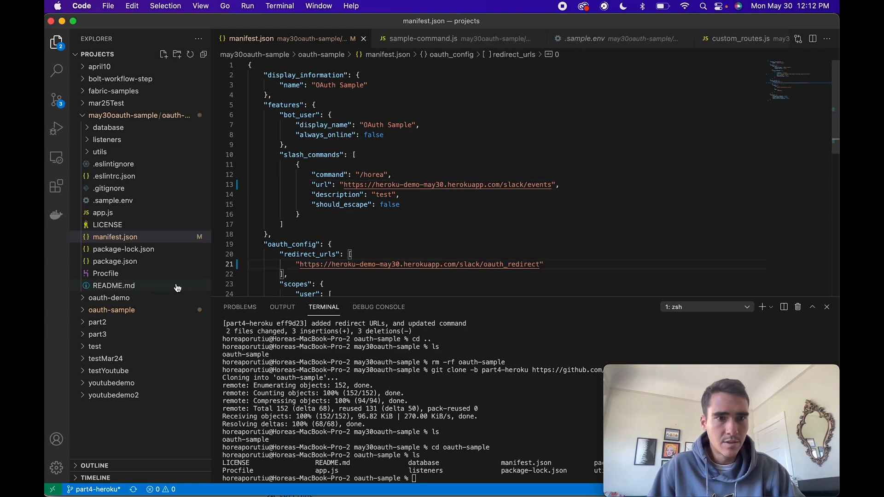
{"action": "left_click", "coordinate": [115, 236]}
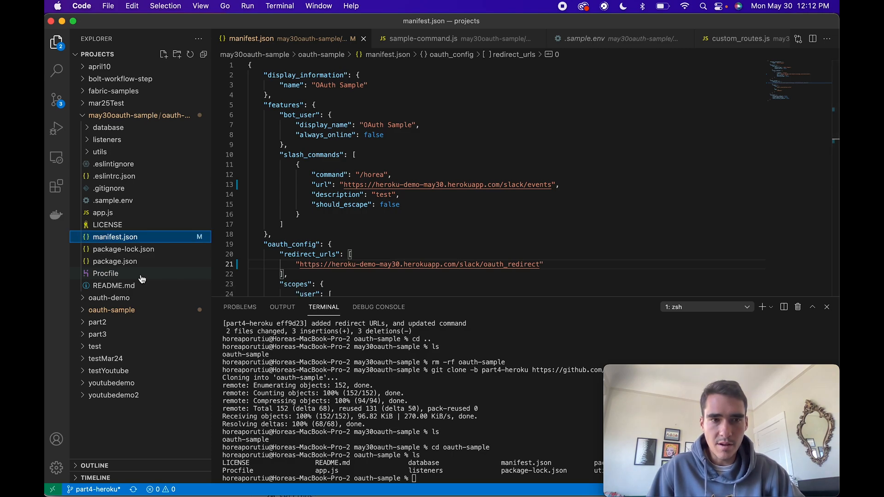
{"action": "left_click", "coordinate": [106, 273]}
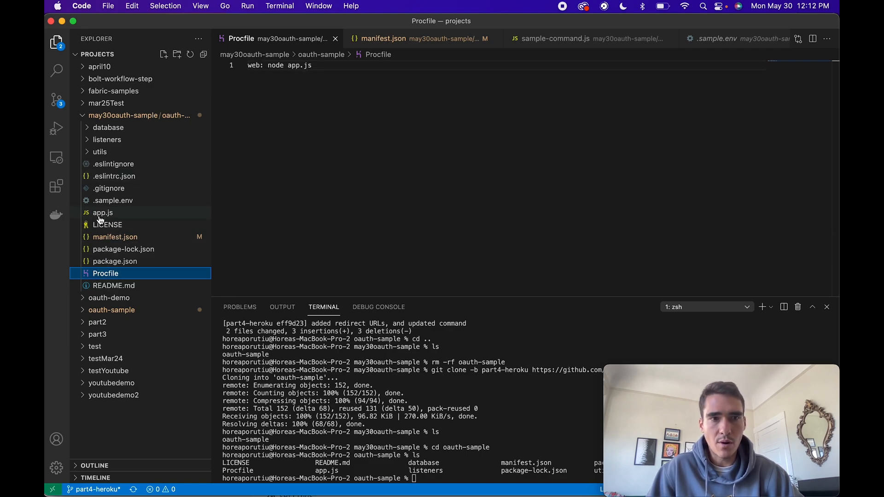
{"action": "mouse_move", "coordinate": [103, 213]}
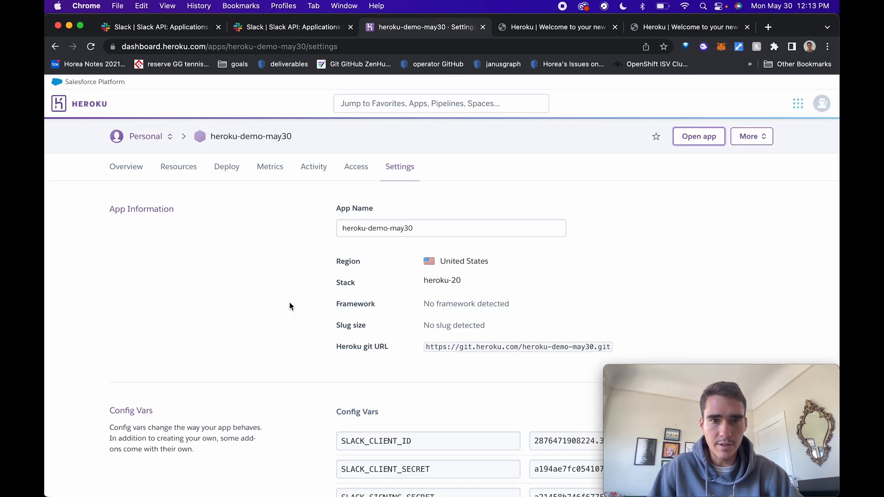
Open the Deploy tab of the heroku-demo-may30 app.
{"action": "left_click", "coordinate": [226, 166]}
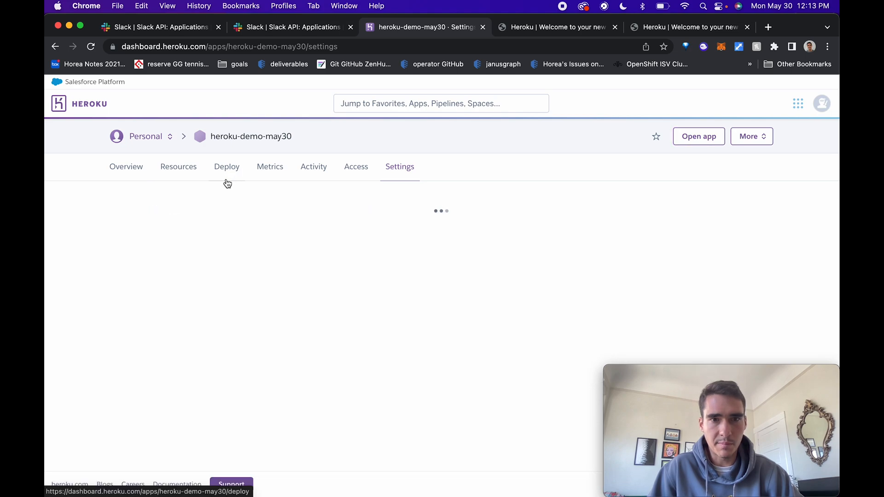
{"action": "left_click", "coordinate": [226, 166]}
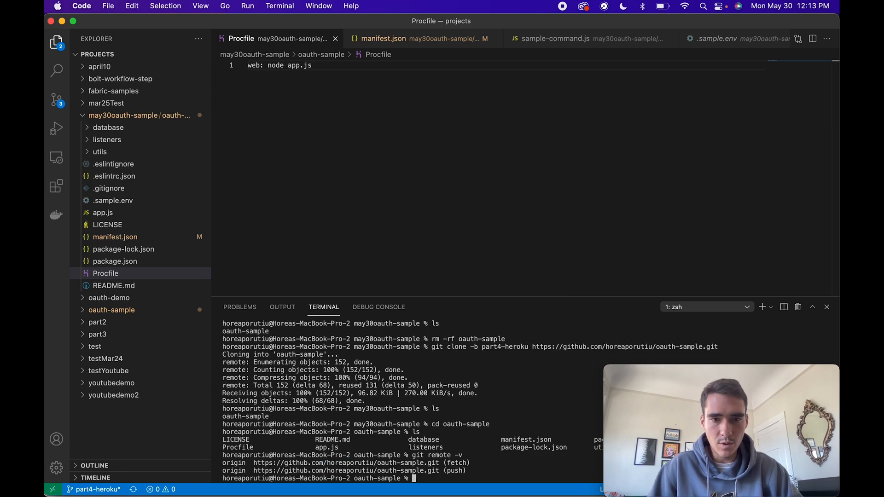
Add the heroku-demo-may30 git remote, then verify remotes and git status.
{"action": "type", "text": "l"}
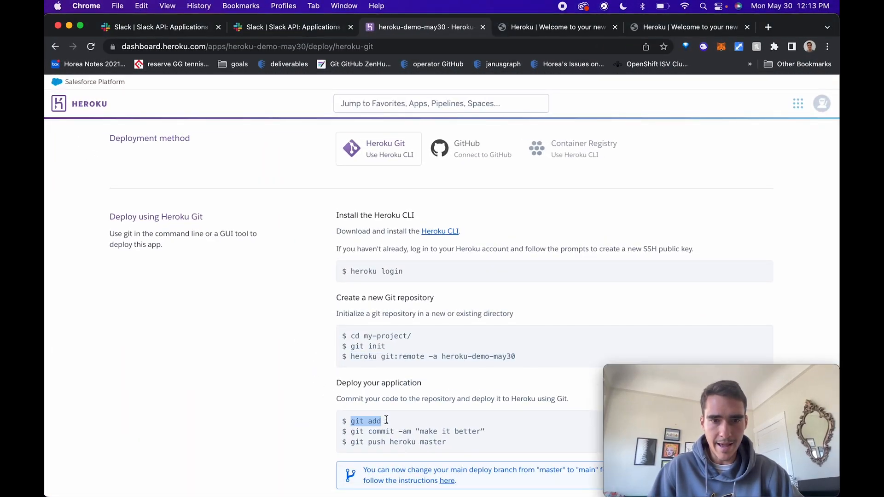
{"action": "key", "text": "cmd+tab"}
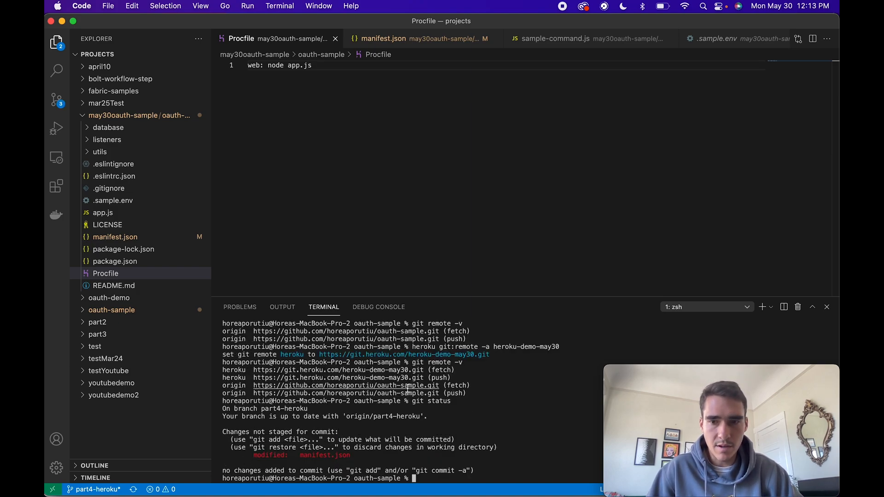
{"action": "left_click", "coordinate": [115, 261]}
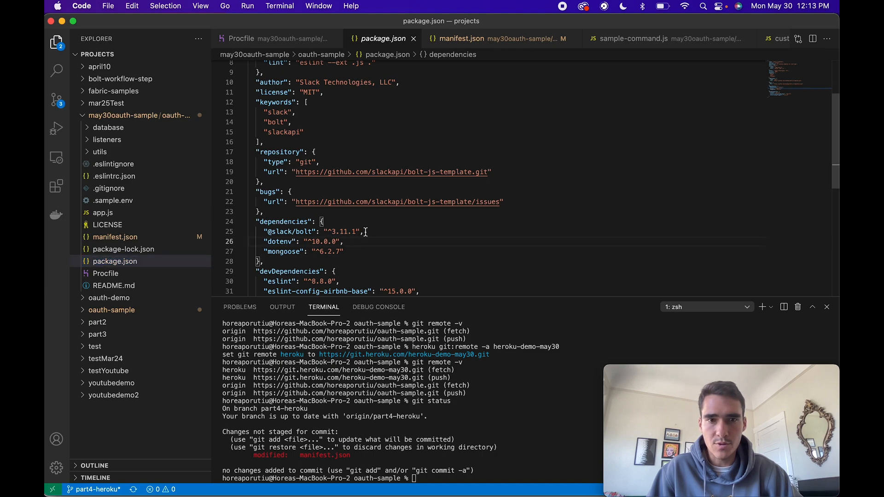
{"action": "triple_click", "coordinate": [313, 231]}
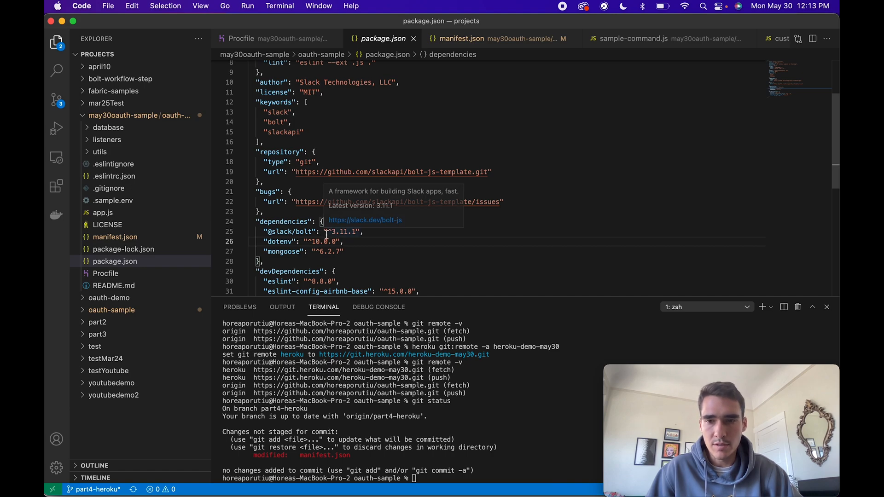
{"action": "mouse_move", "coordinate": [487, 409]}
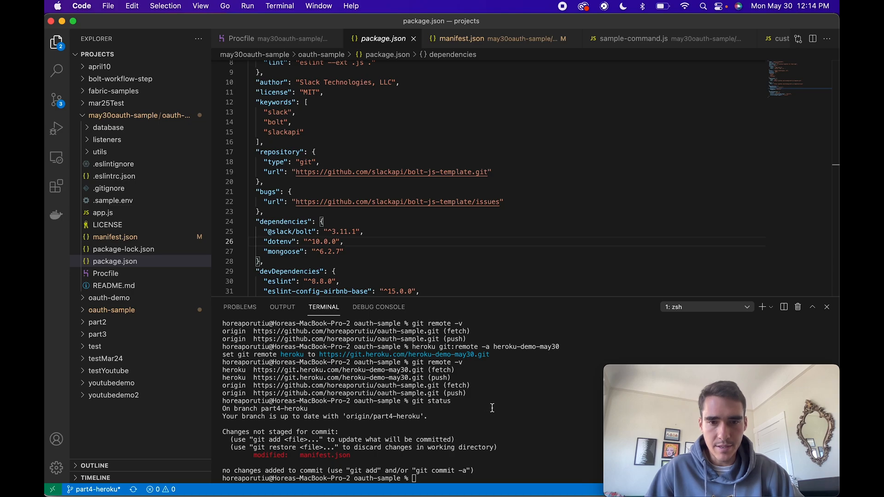
{"action": "type", "text": "git add ."}
{"action": "type", "text": "git commit -am \"added redirect URLs, and updated"}
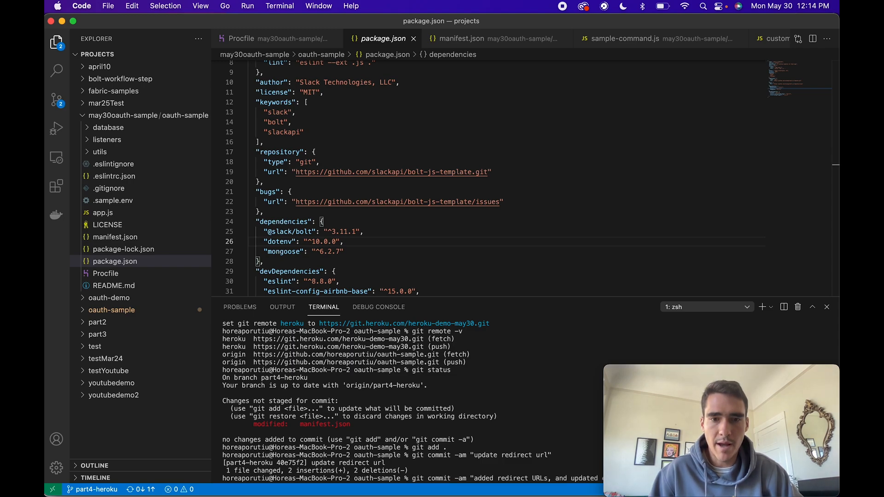
Push part4-heroku to Heroku's main branch and wait for the v9 release.
{"action": "type", "text": "heroku git:remote -a may30-youtube-heroku-demo"}
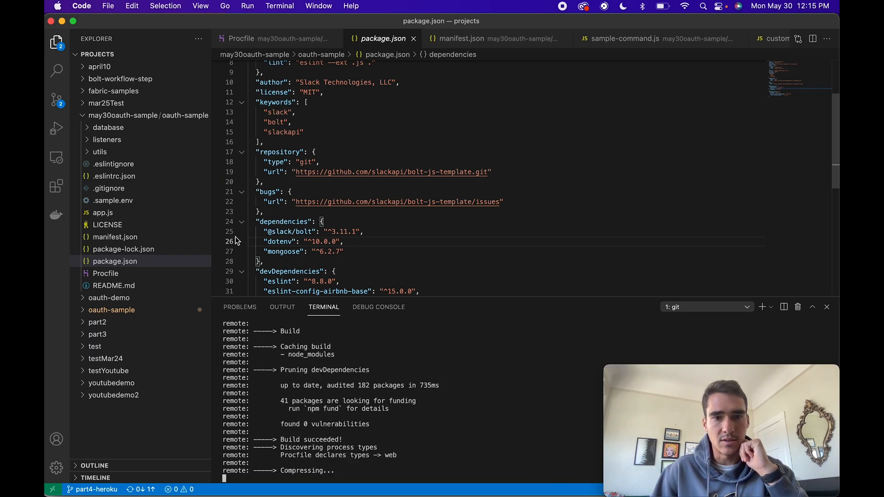
{"action": "mouse_move", "coordinate": [161, 213]}
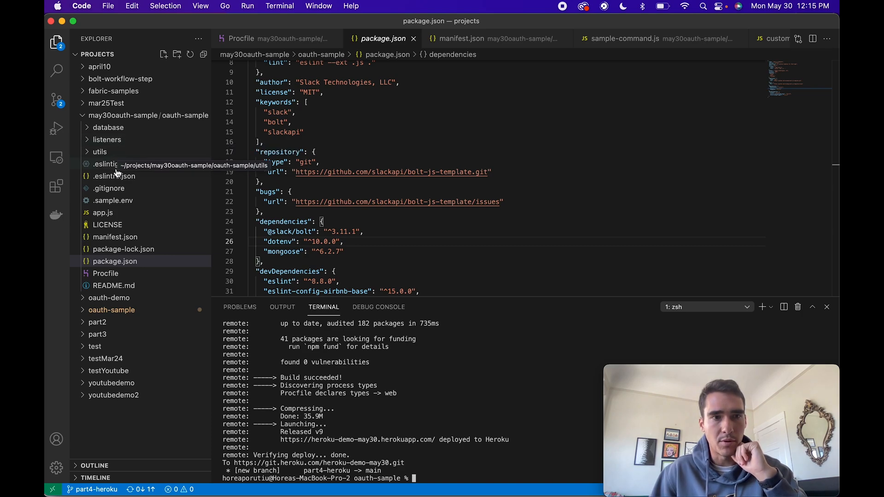
Check the install route in utils/custom_routes.js and open heroku-demo-may30.herokuapp.com.
{"action": "left_click", "coordinate": [99, 152]}
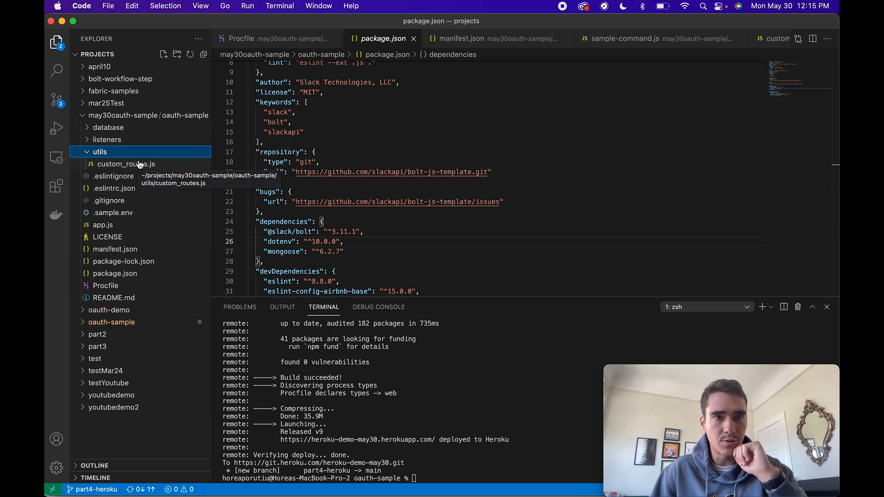
{"action": "left_click", "coordinate": [126, 164]}
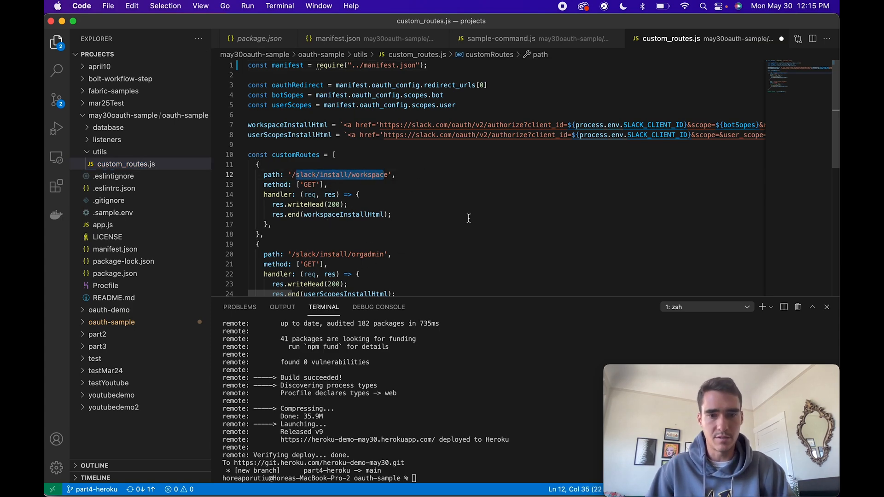
{"action": "left_click", "coordinate": [357, 439]}
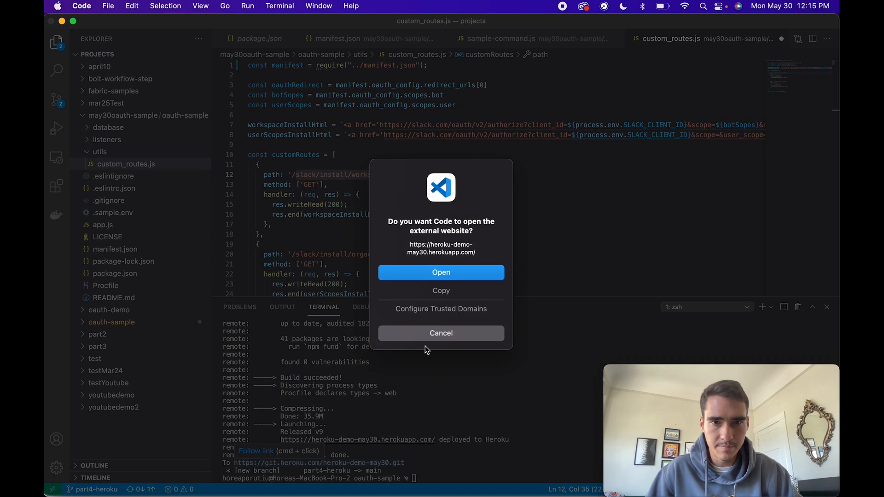
{"action": "left_click", "coordinate": [441, 272]}
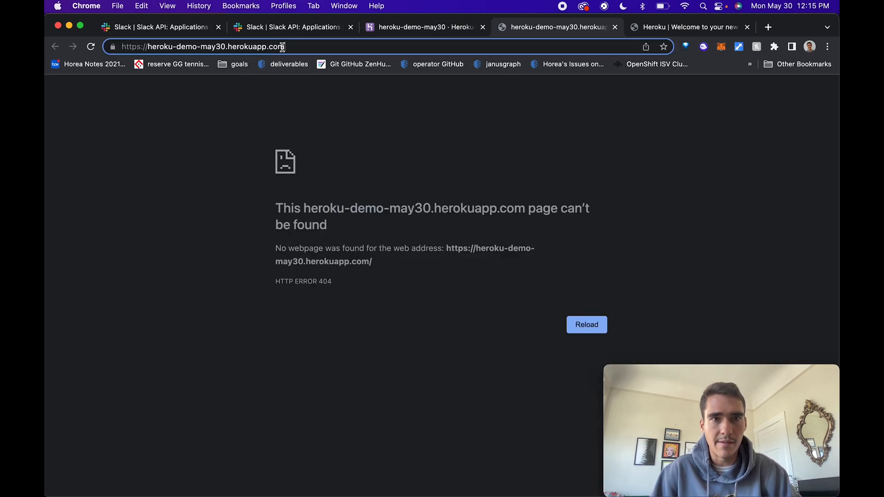
Install OAuth Sample via /slack/install/workspace, allow permissions, and open the Slack desktop app.
{"action": "type", "text": "/slack/install/workspace"}
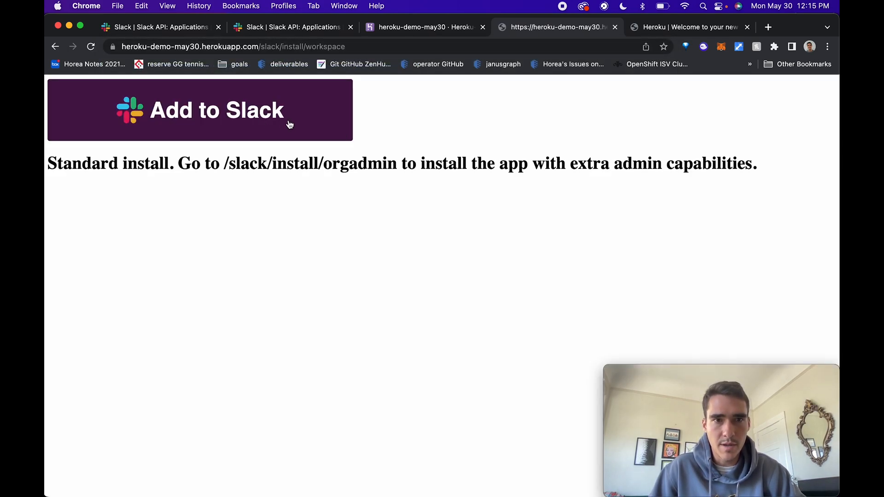
{"action": "left_click", "coordinate": [216, 110]}
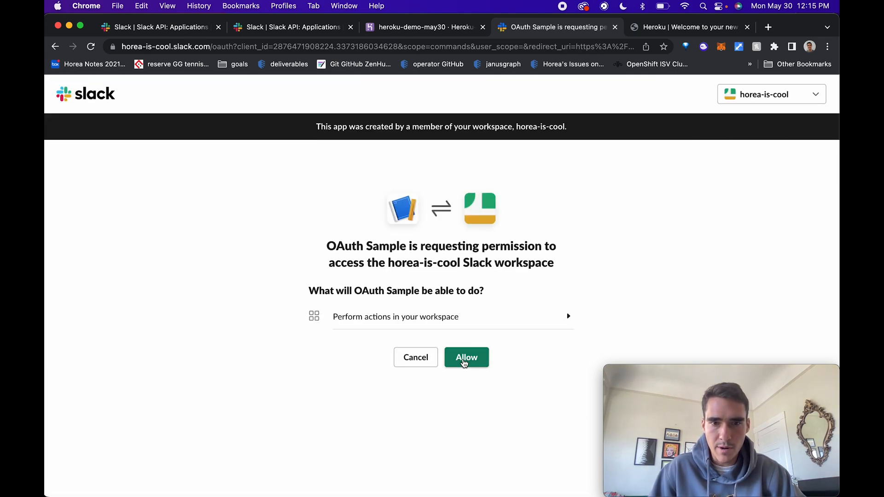
{"action": "left_click", "coordinate": [466, 357]}
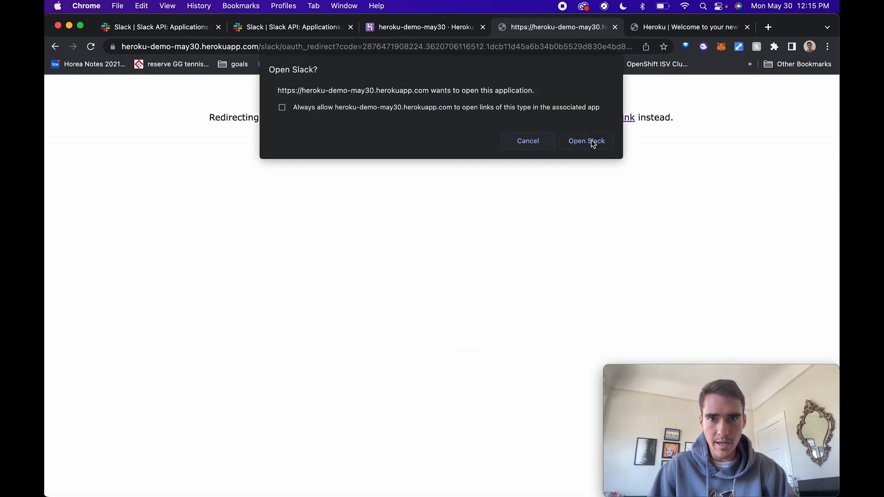
{"action": "left_click", "coordinate": [586, 140]}
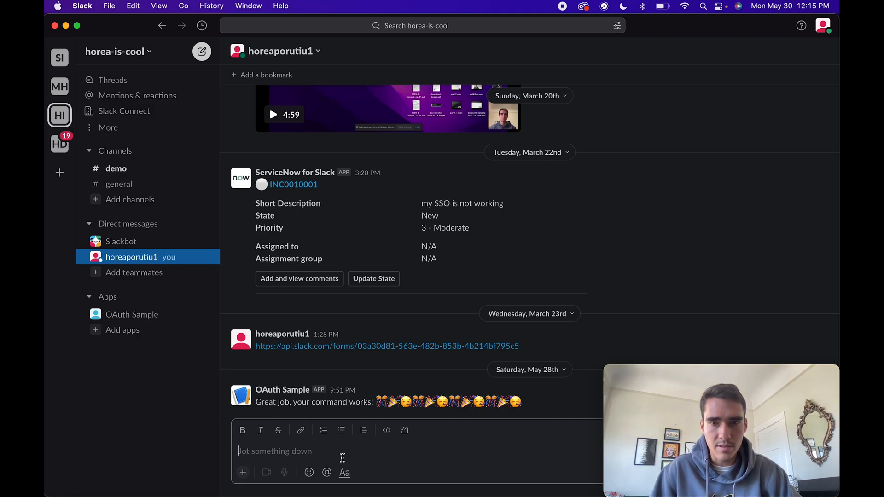
From the message box shortcuts, send the /horea command in the self direct message.
{"action": "left_click", "coordinate": [243, 472]}
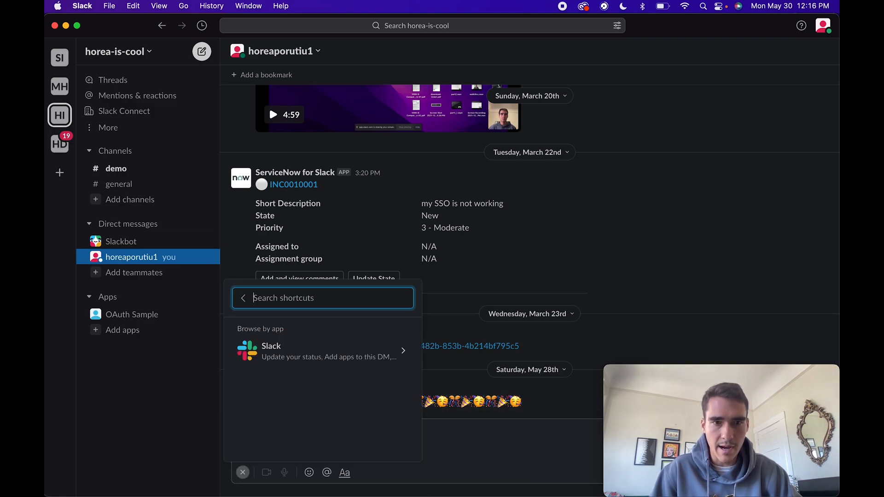
{"action": "type", "text": "/horea"}
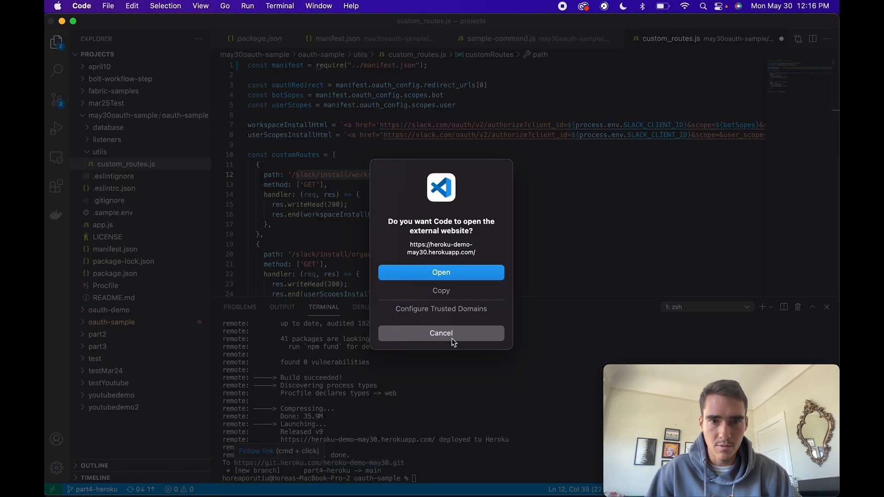
Add 'from heroku' to the reply in sample-command.js and start a git commit -am.
{"action": "left_click", "coordinate": [441, 332]}
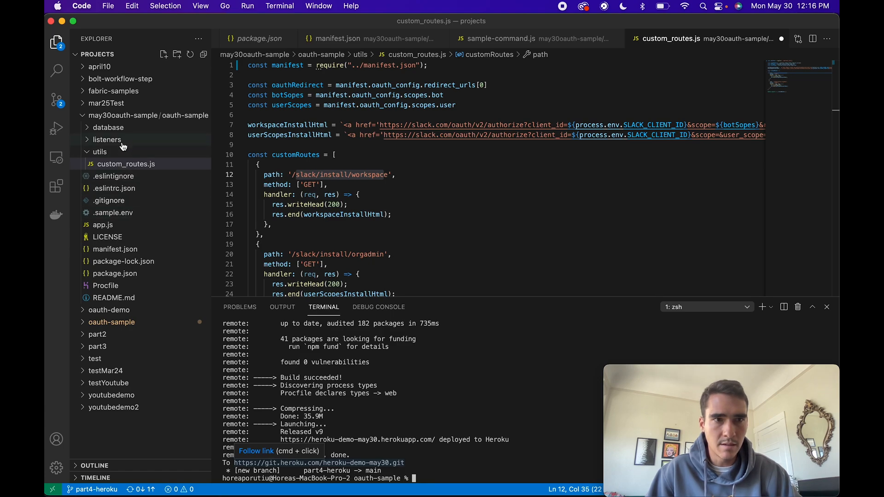
{"action": "left_click", "coordinate": [106, 139]}
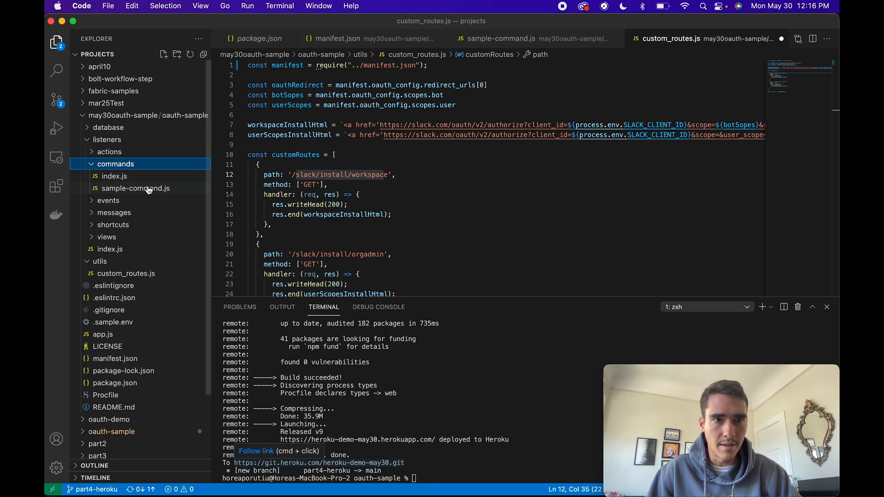
{"action": "left_click", "coordinate": [135, 188]}
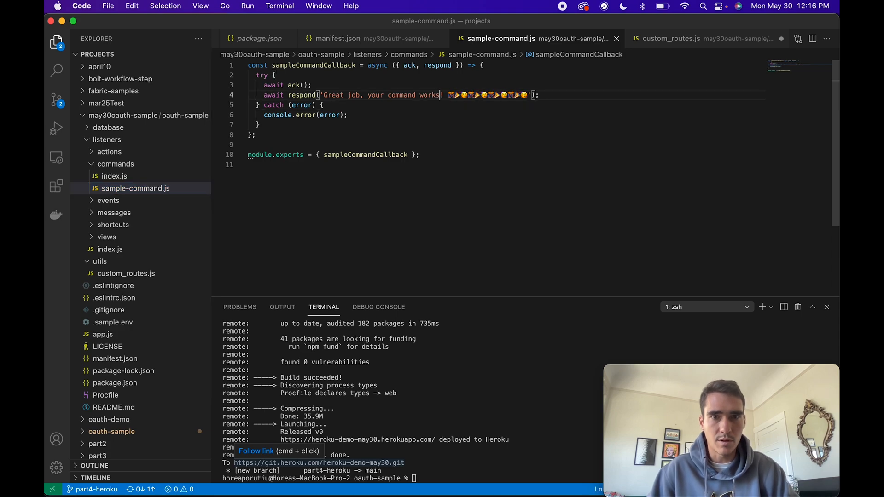
{"action": "type", "text": "from heroku"}
{"action": "left_click", "coordinate": [410, 477]}
{"action": "type", "text": "git status"}
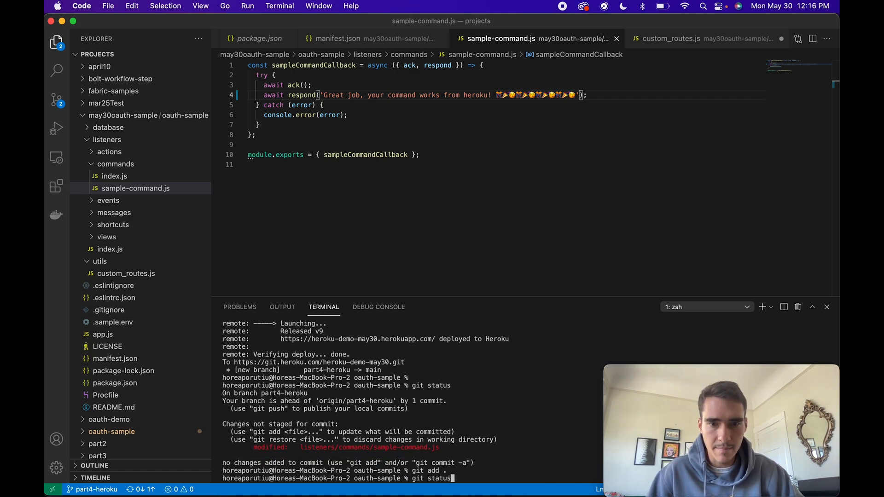
{"action": "type", "text": "git commit -am \"update r"}
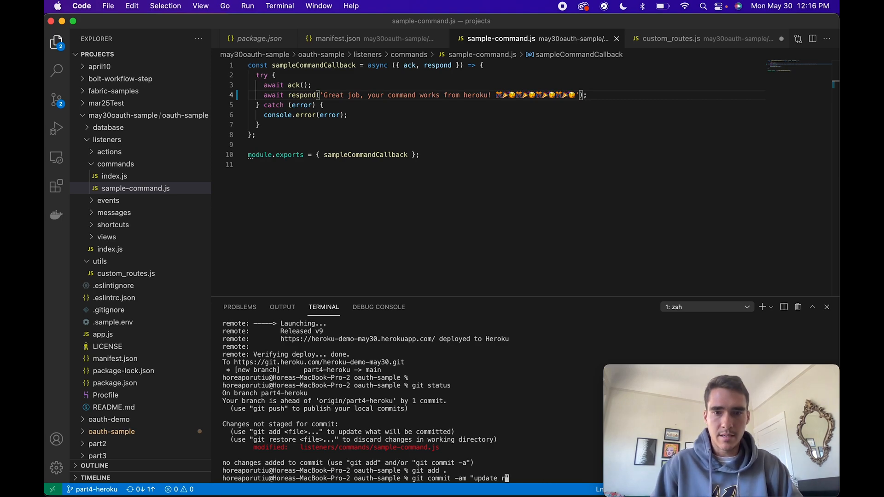
{"action": "type", "text": "com"}
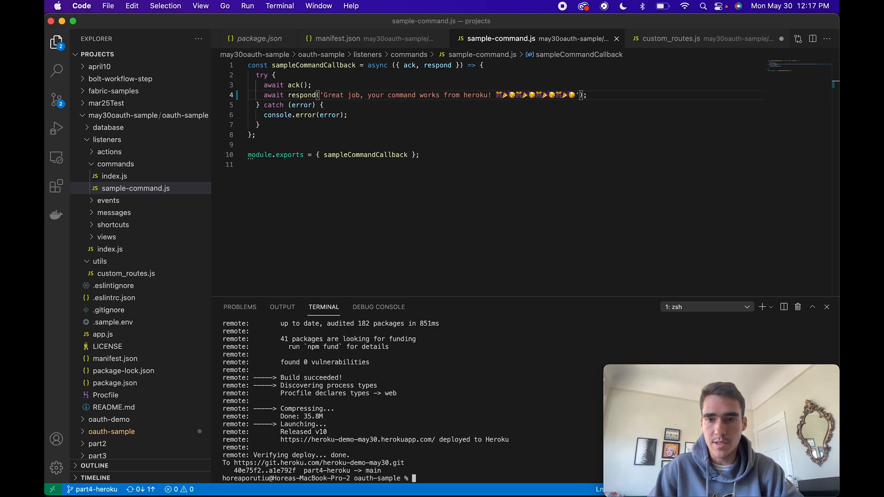
{"action": "mouse_move", "coordinate": [467, 411]}
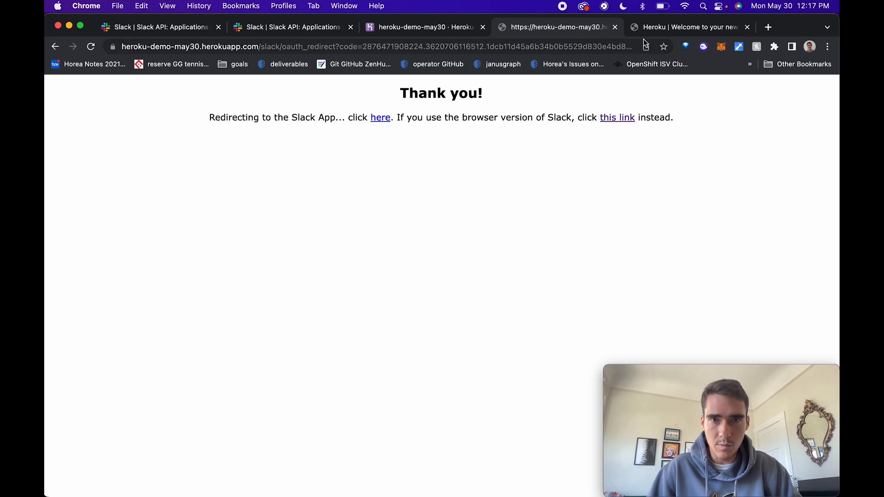
Reinstall OAuth Sample via Add to Slack and Allow, then type /h in Slack.
{"action": "left_click", "coordinate": [420, 27]}
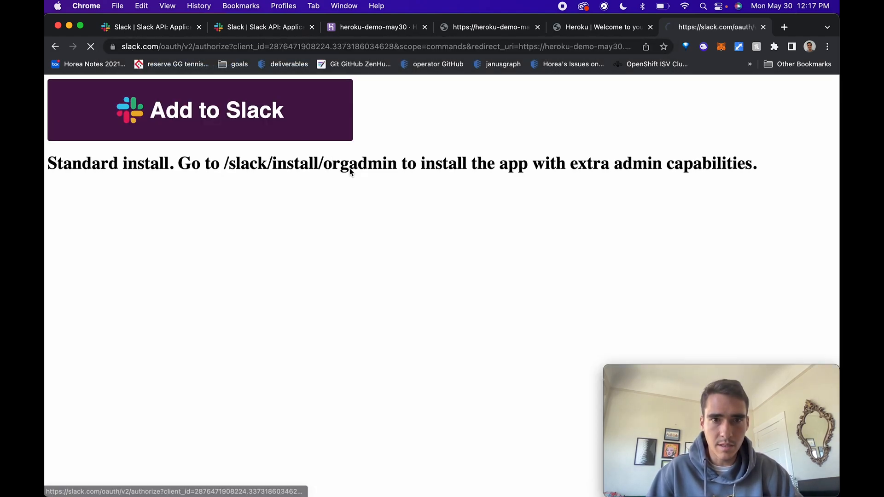
{"action": "left_click", "coordinate": [200, 110]}
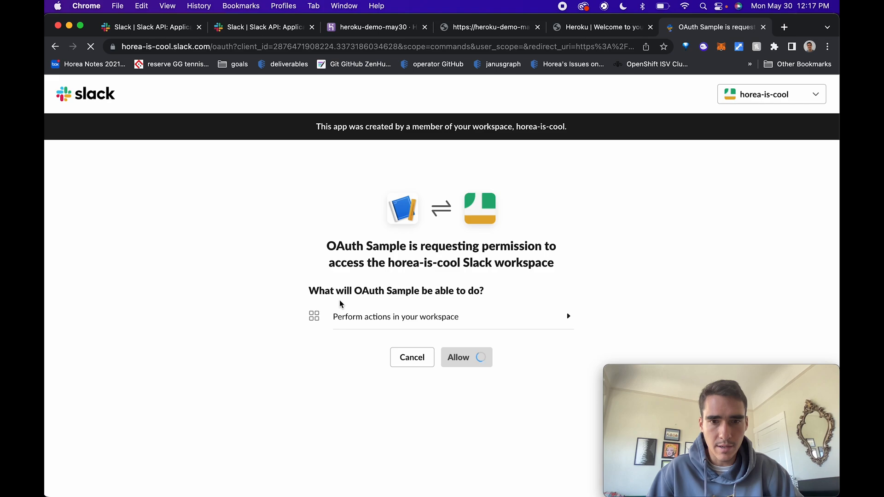
{"action": "left_click", "coordinate": [457, 357]}
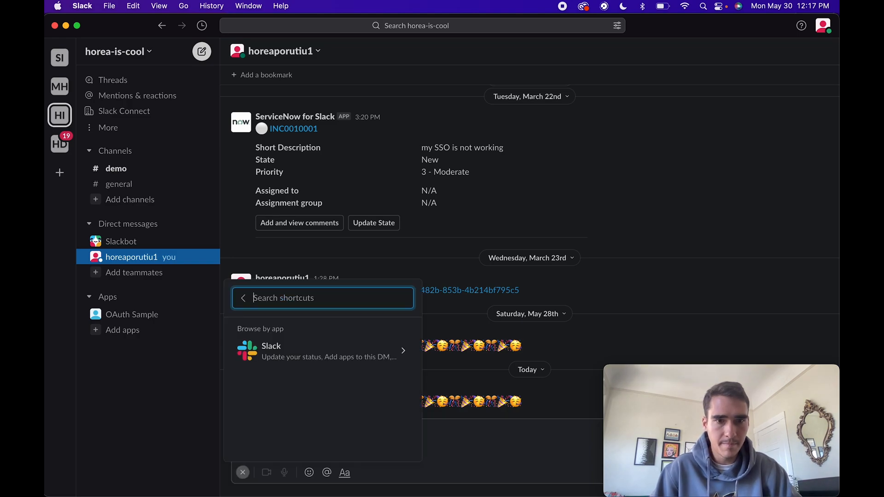
{"action": "type", "text": "/h"}
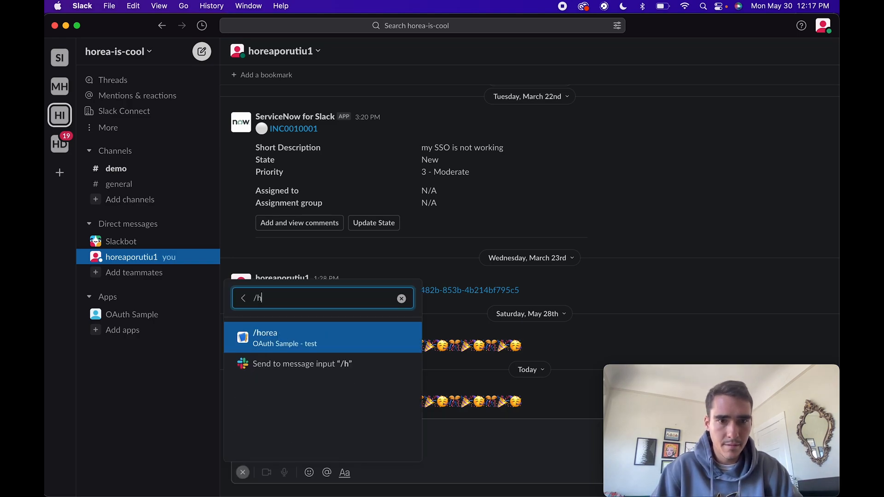